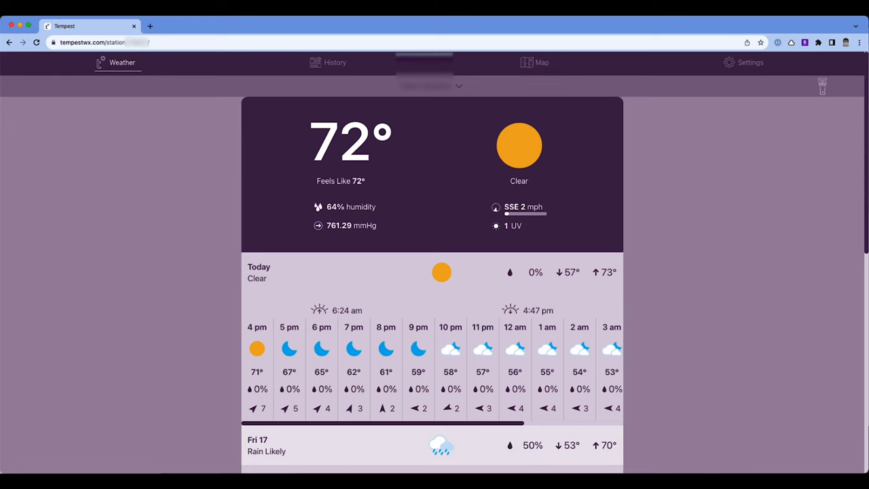
Show the 11/16/2023 day history: air temperature 57.4–79.0°F, zero rain.
scroll(down, 3)
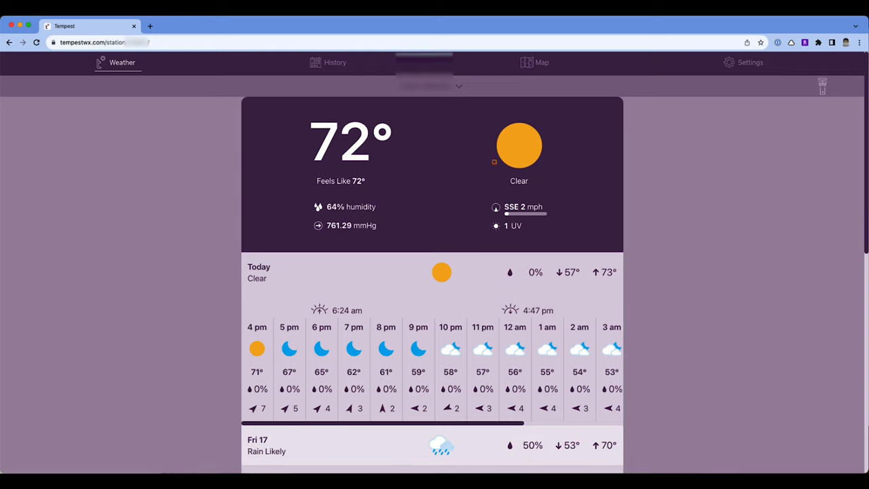
click(329, 63)
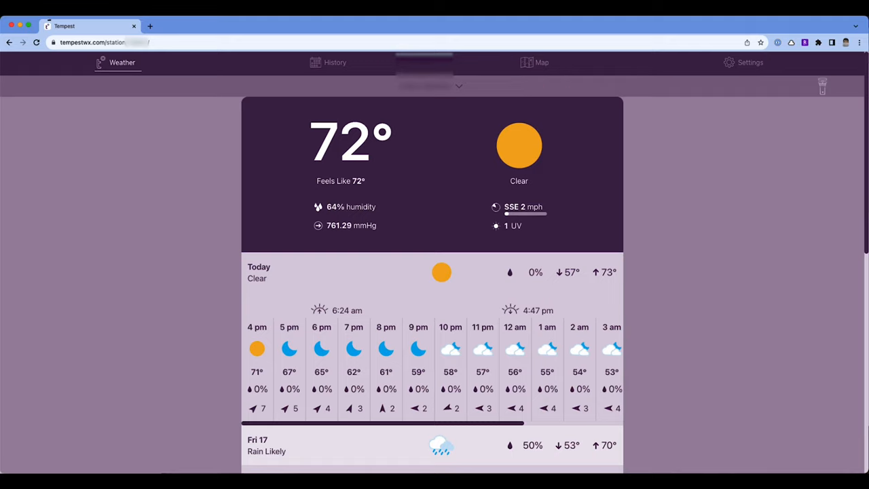
click(334, 62)
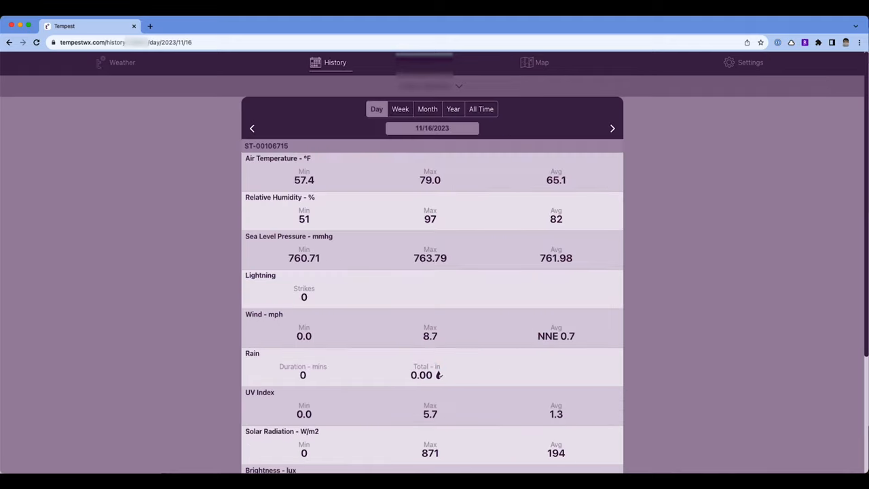
scroll(down, 3)
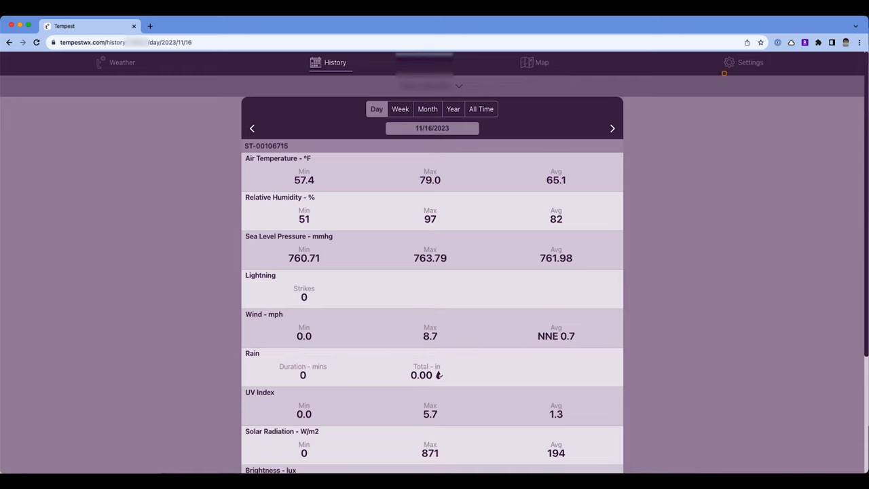
Go from Settings to Data Authorizations, listing one personal use token and three integrations.
click(749, 62)
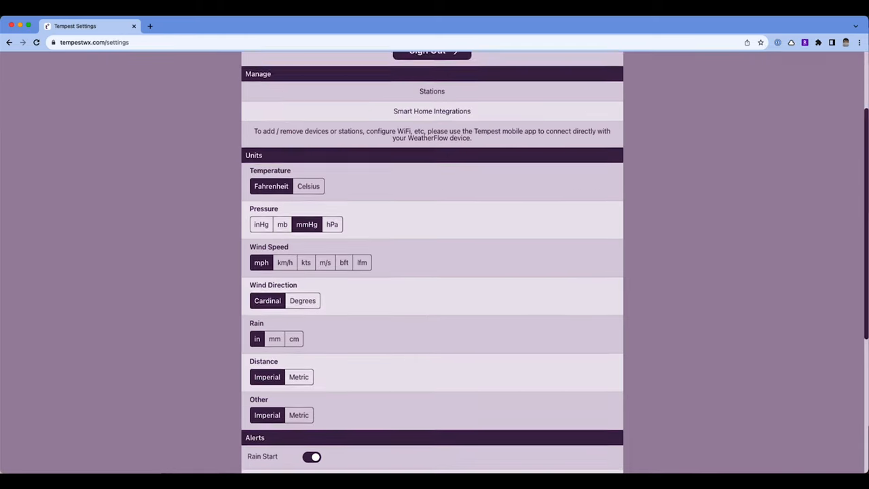
scroll(down, 3)
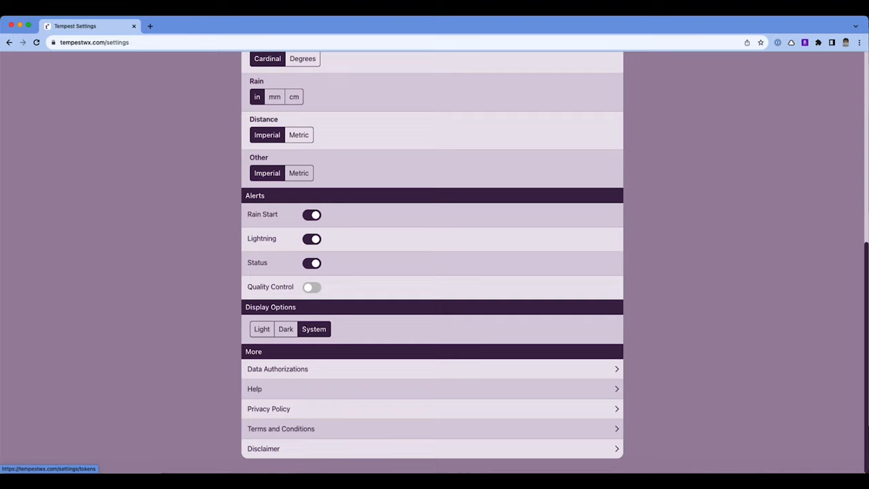
click(277, 369)
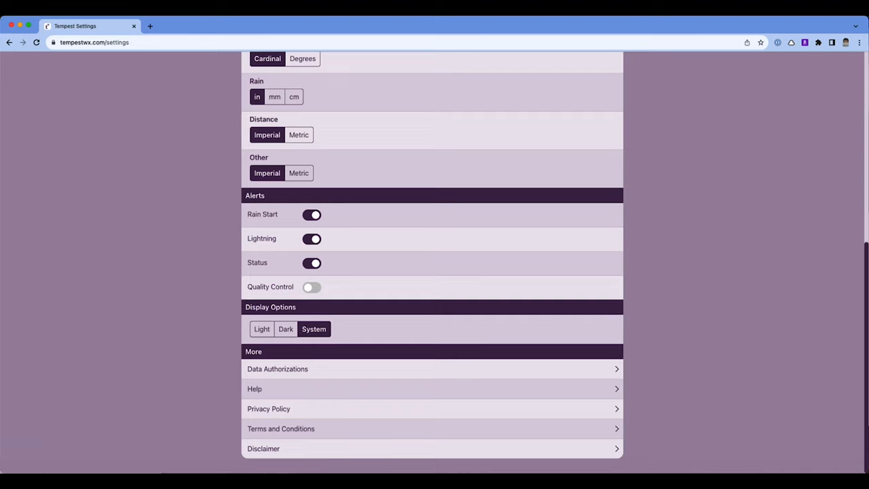
click(277, 369)
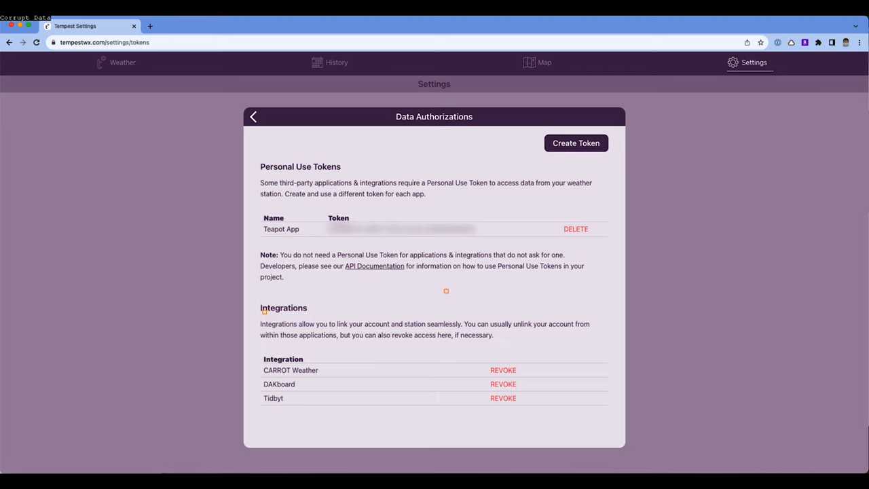
double_click(283, 307)
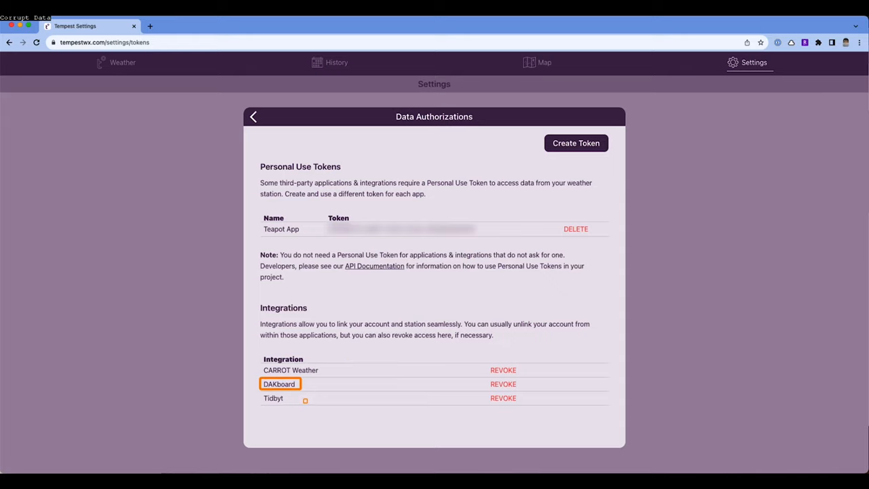
key(Tab)
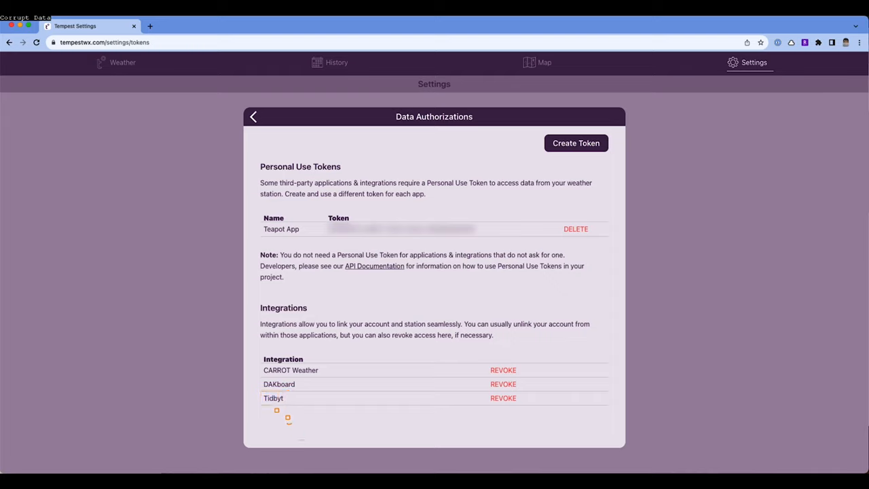
mouse_move(302, 404)
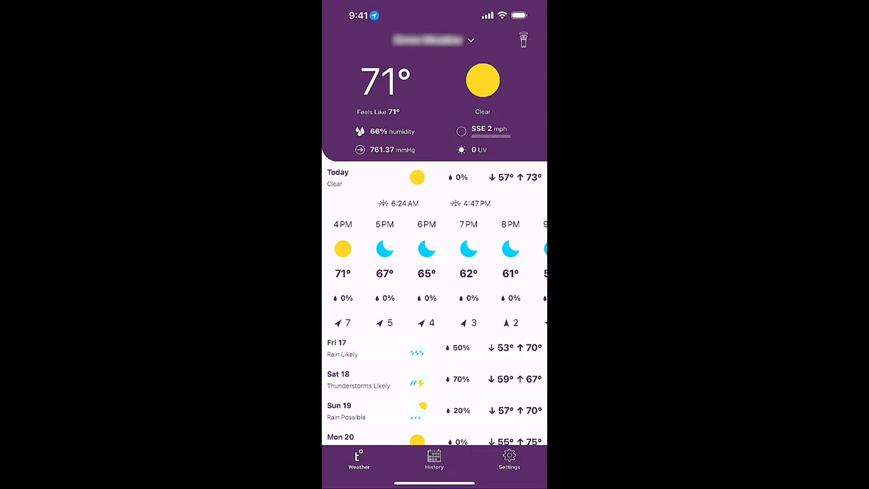
Browse the station's daily history in the iOS app, then return to current weather.
scroll(down, 3)
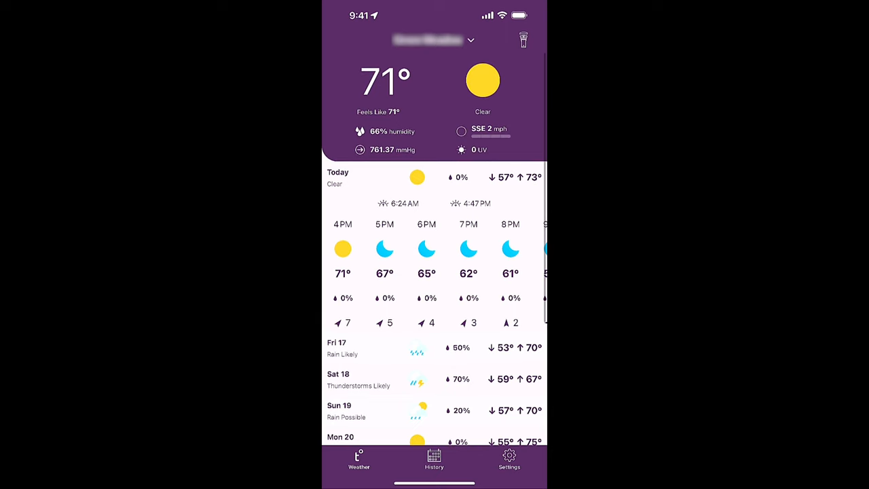
click(434, 460)
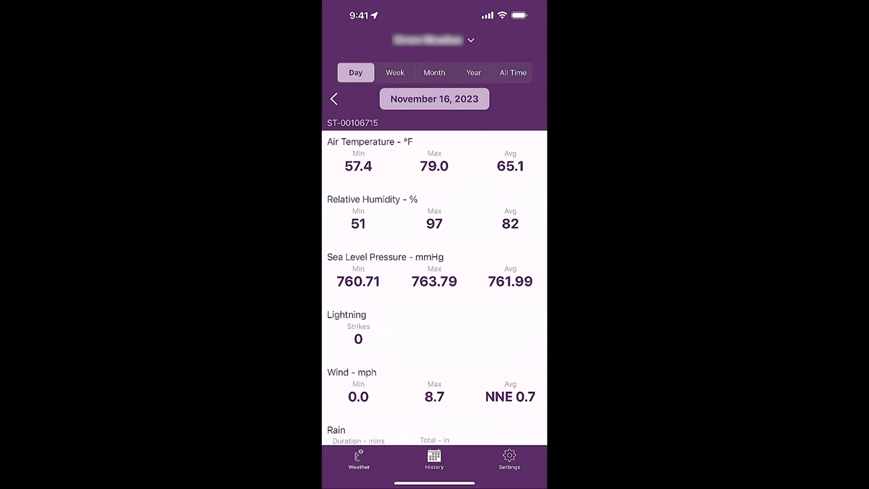
click(358, 460)
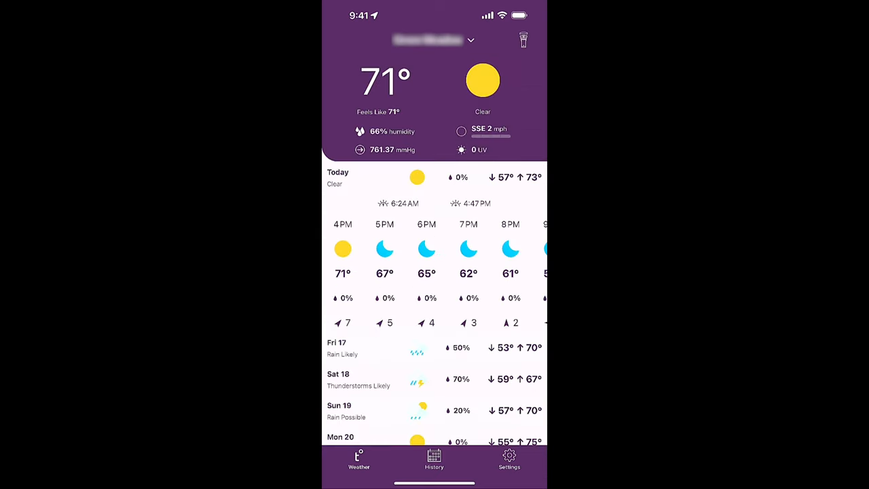
Scroll through the app's units, alerts and display settings.
click(509, 460)
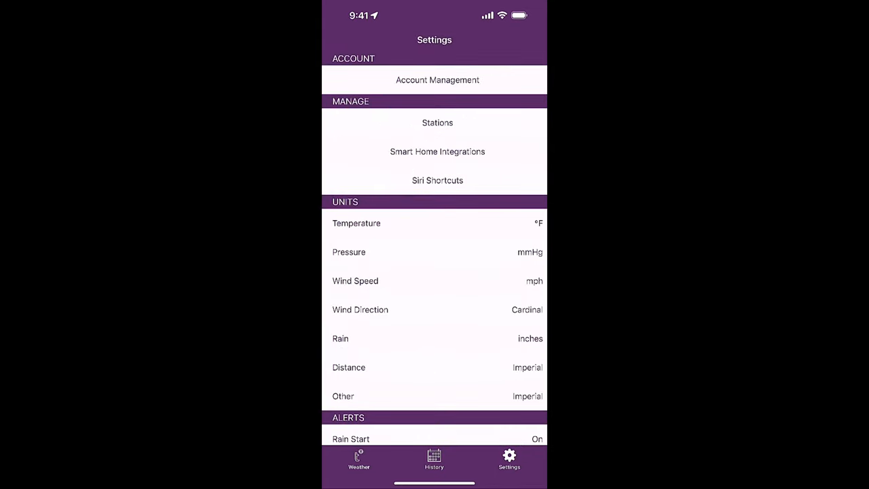
scroll(down, 3)
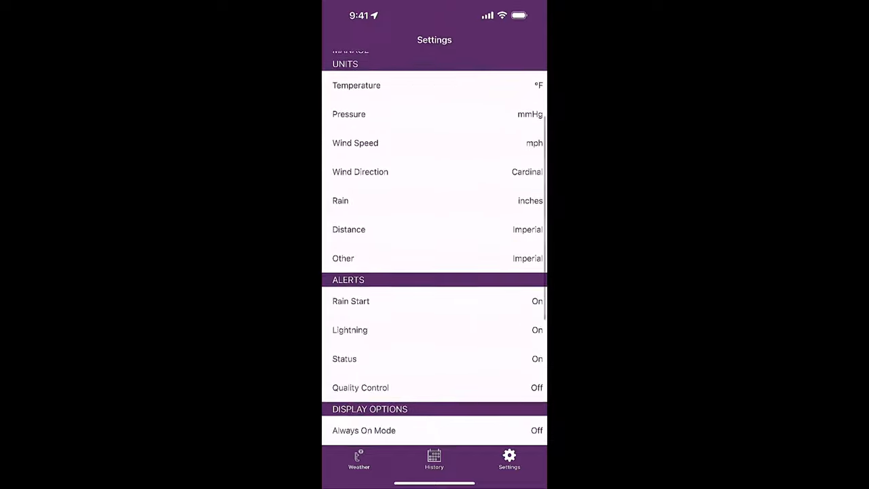
scroll(down, 3)
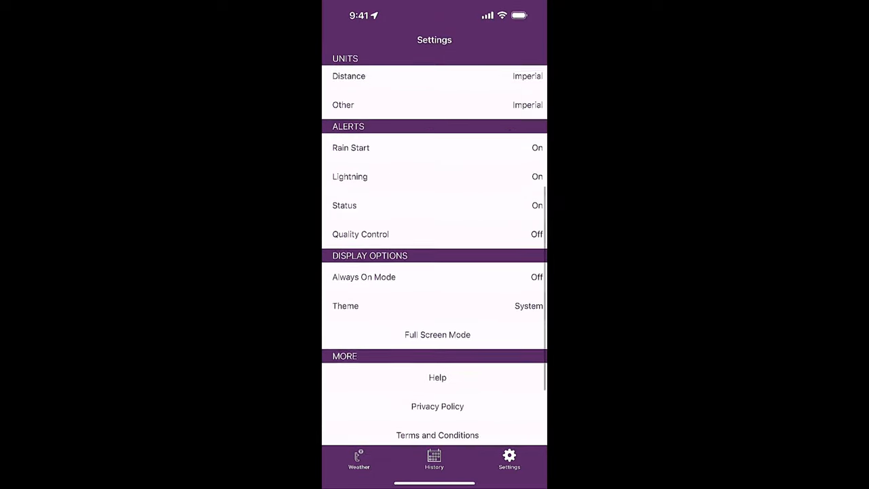
click(359, 459)
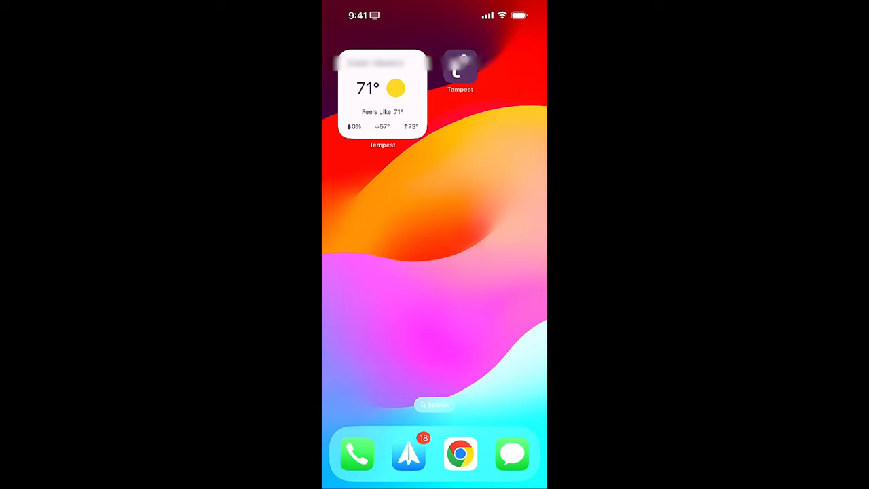
Launch CARROT Weather from the home screen, showing Tustin at 71°.
click(381, 94)
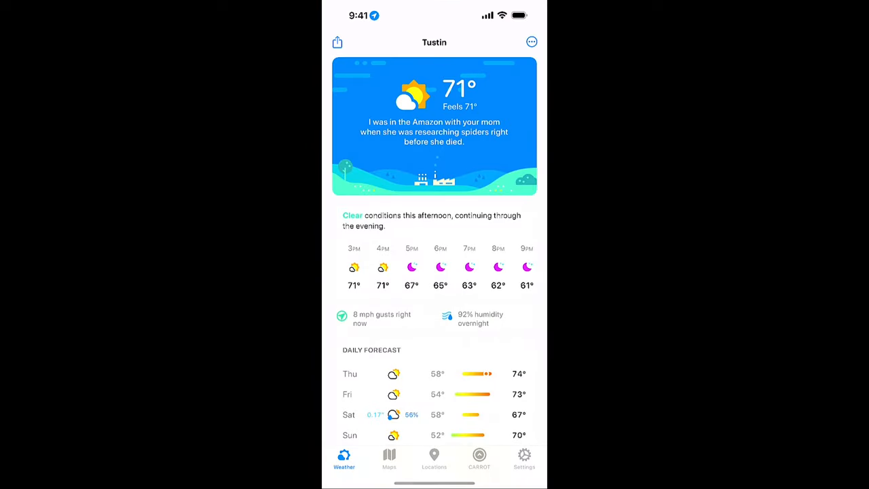
Add the CARROT widget showing 71° to the home screen, then open CARROT's settings.
scroll(down, 3)
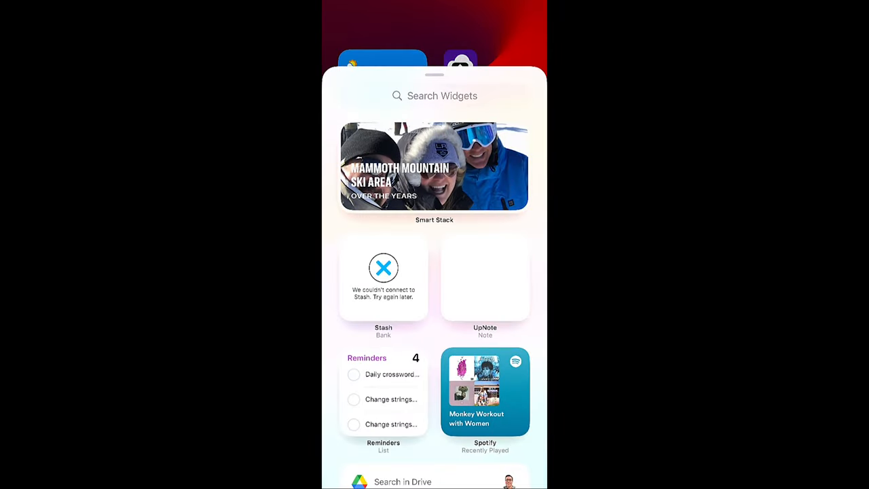
text(Ca)
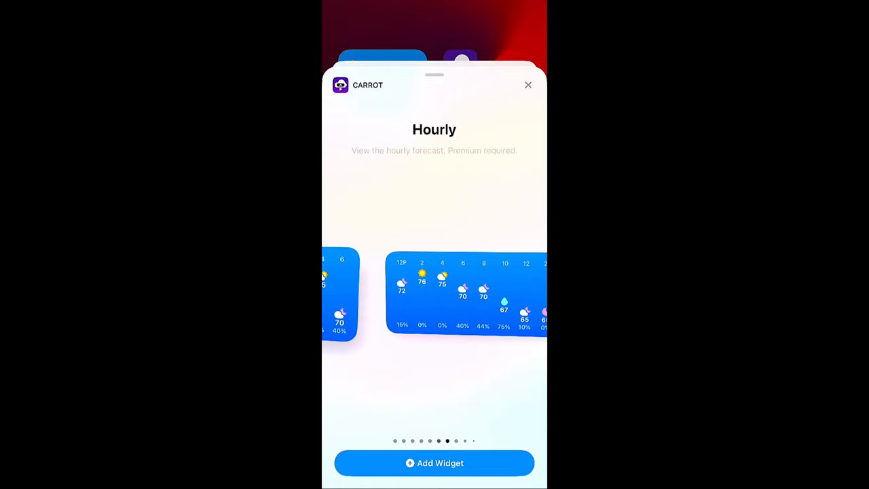
click(528, 85)
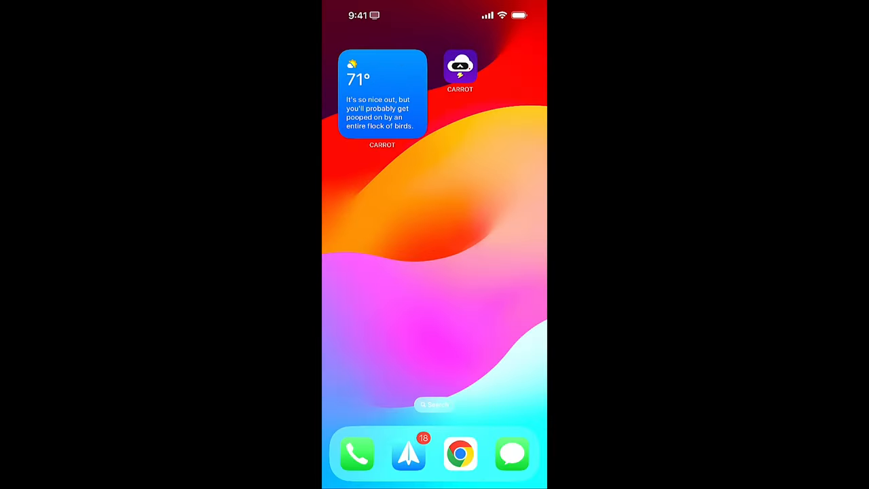
click(382, 93)
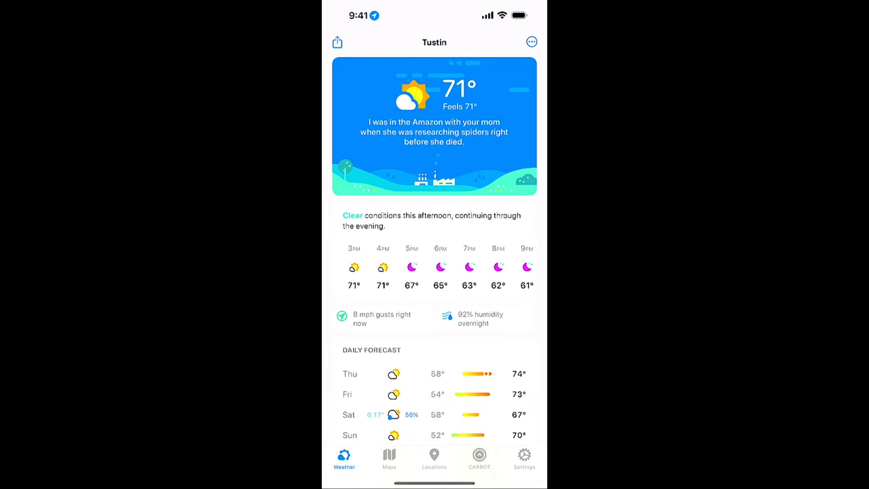
click(524, 458)
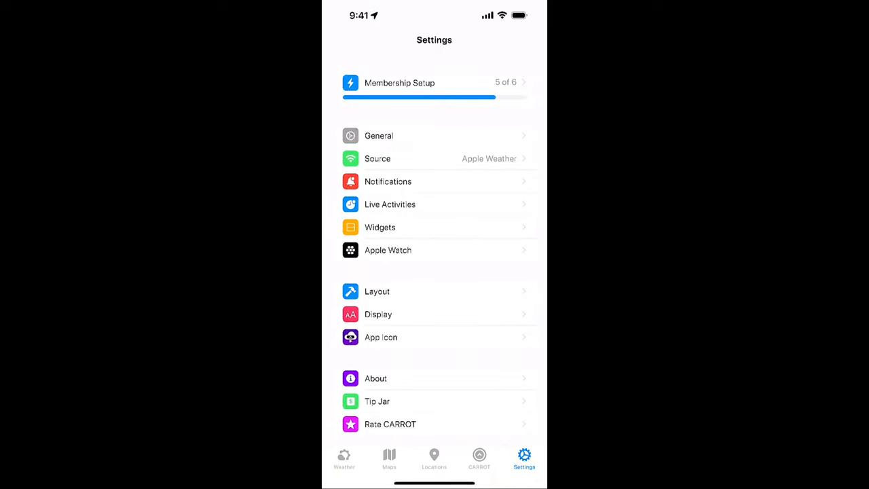
Check the linked WeatherFlow Tempest station's readings (71°F) under Source's personal weather stations, then leave.
click(377, 158)
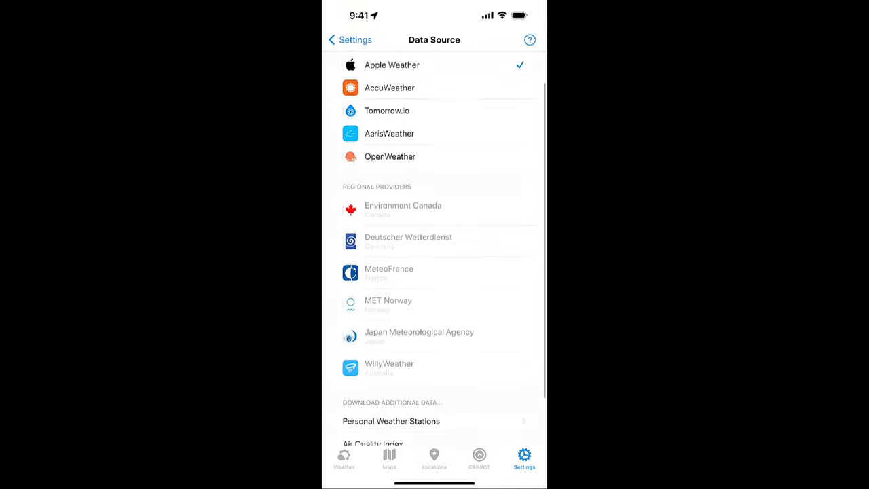
scroll(down, 3)
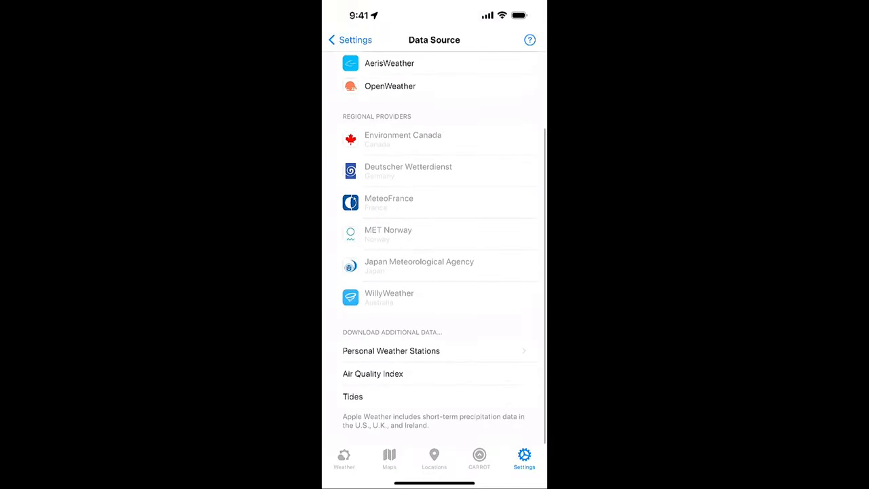
click(391, 350)
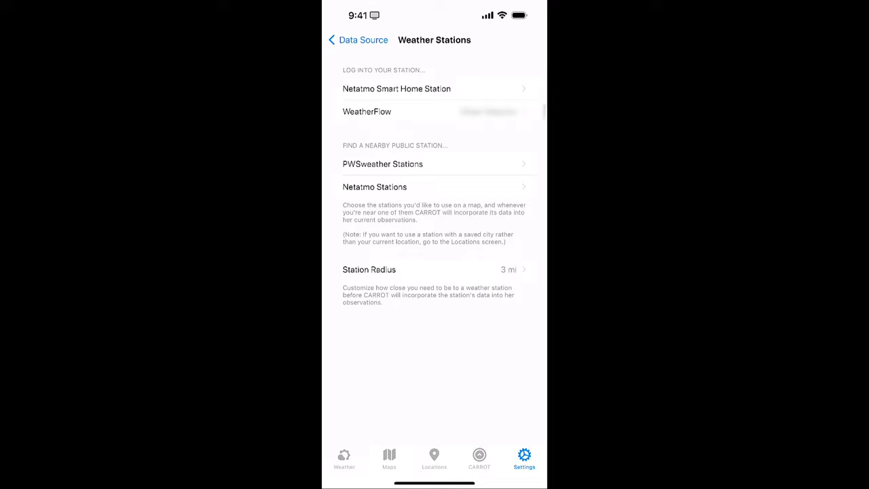
click(367, 111)
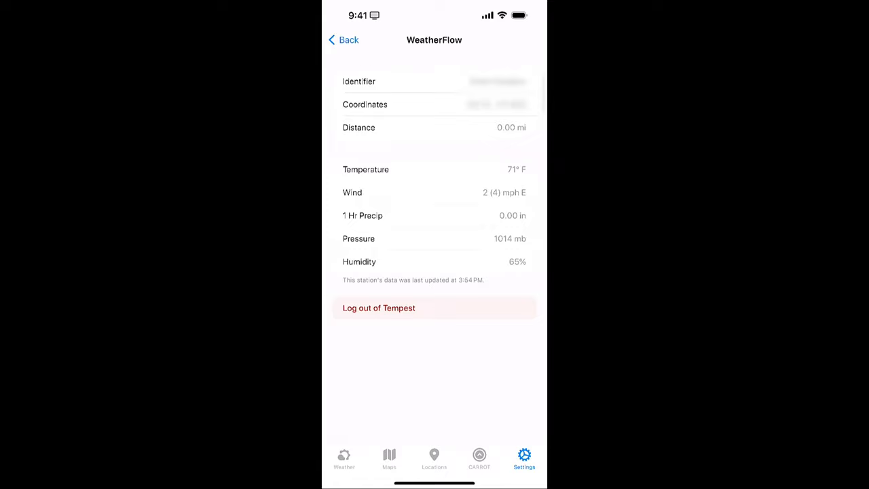
click(343, 39)
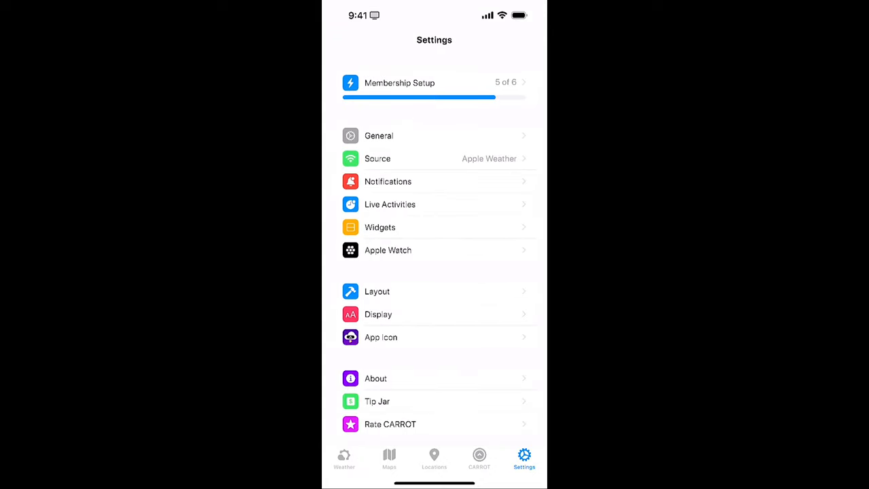
click(344, 458)
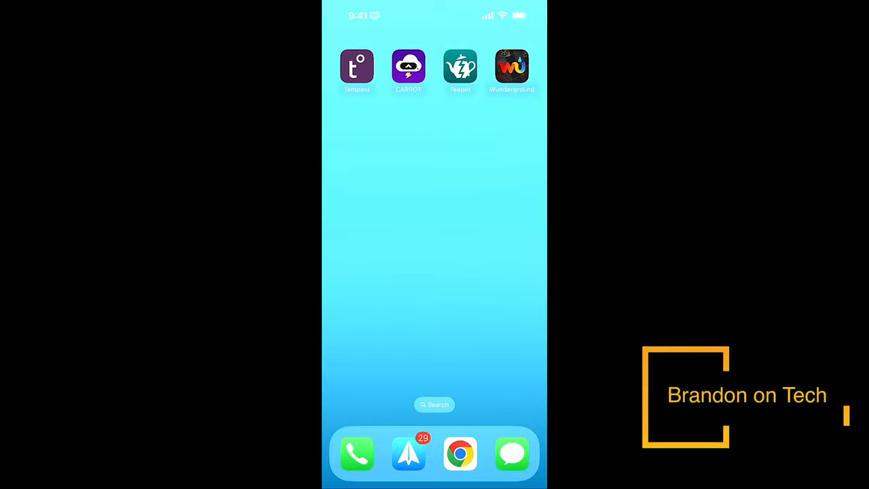
View Teapot's storm radar and daily and hourly forecasts, ending on its settings.
click(356, 67)
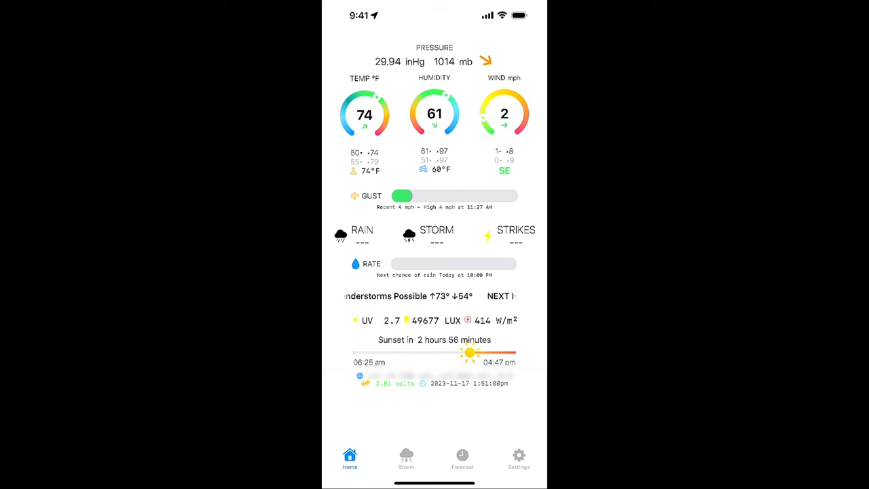
click(405, 458)
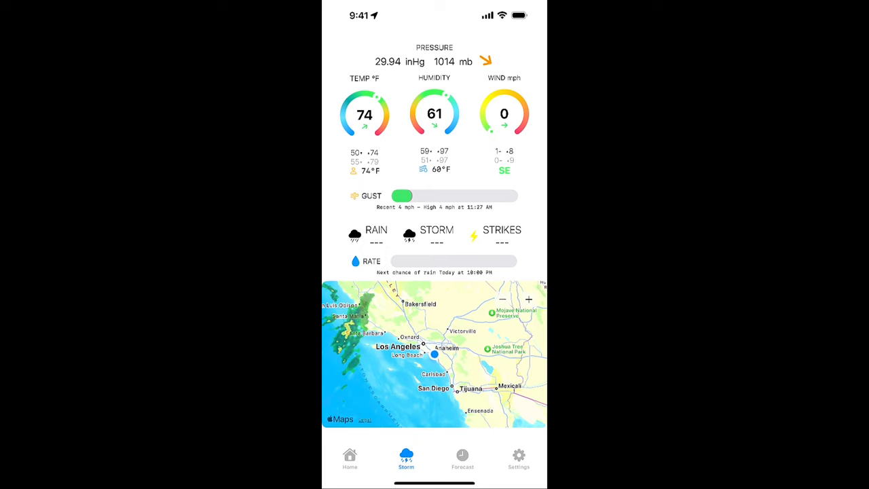
click(462, 458)
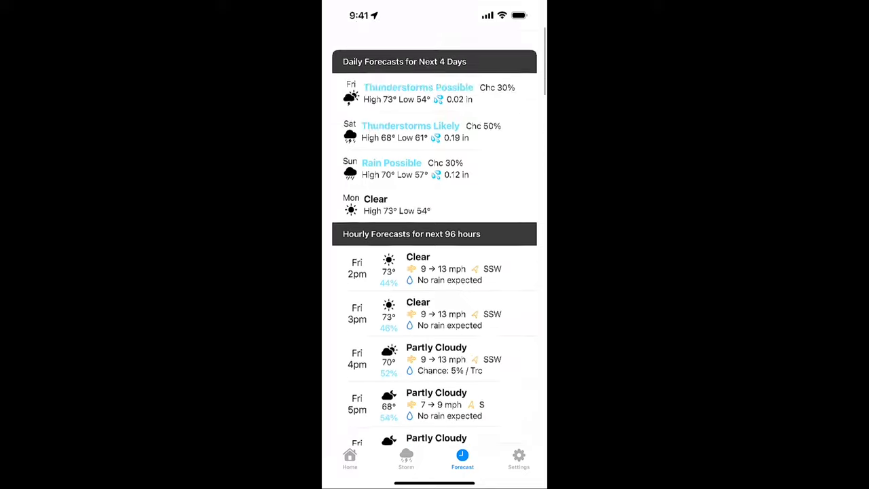
click(517, 458)
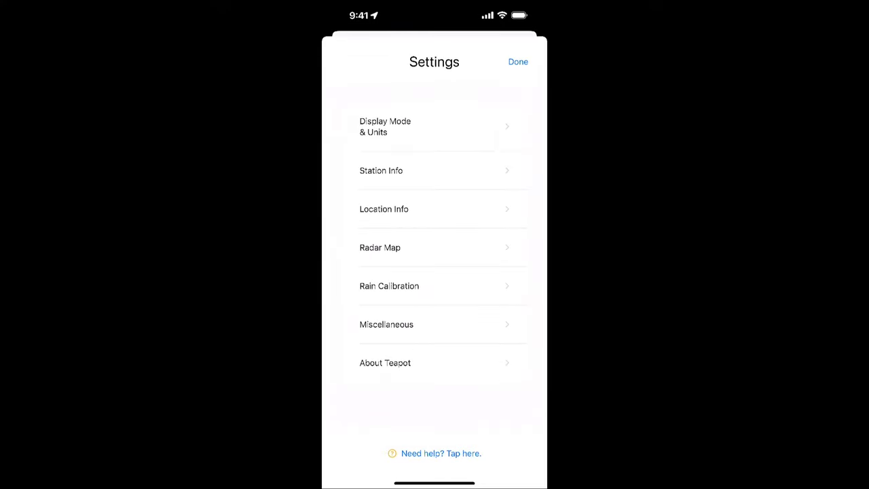
Leave Teapot and show Tempest's web settings with Fahrenheit, mmHg, mph and inches units.
click(381, 171)
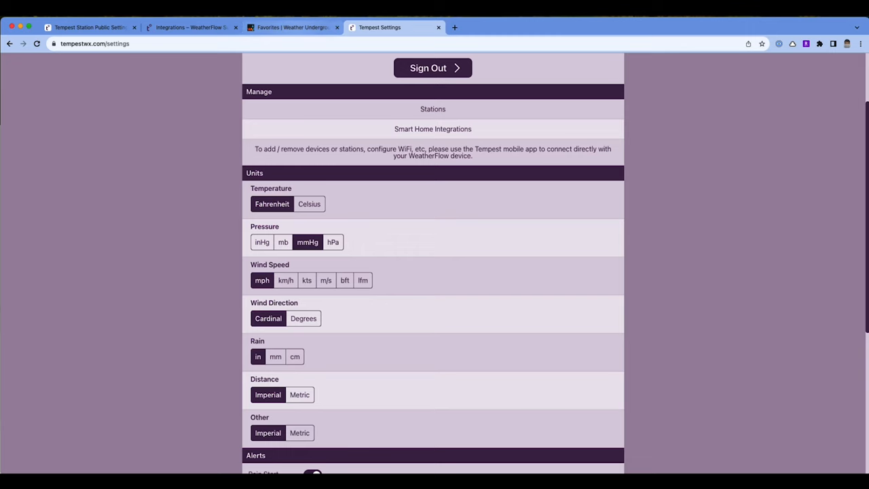
click(292, 28)
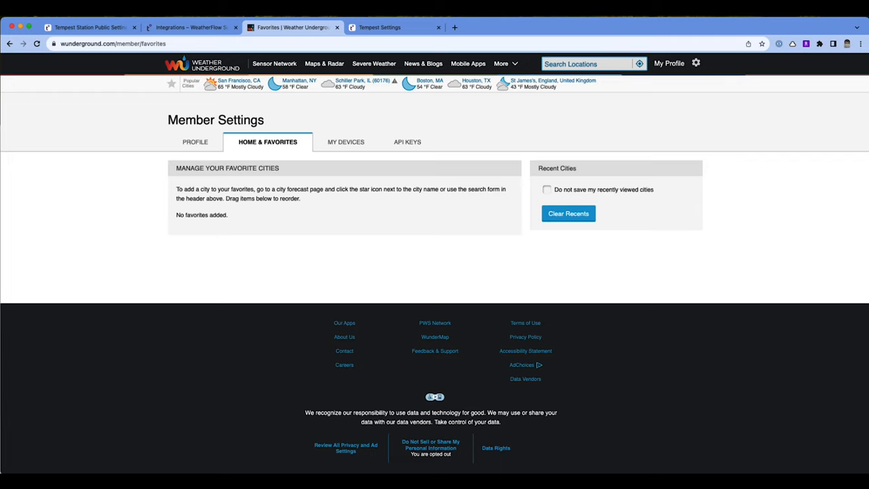
mouse_move(346, 141)
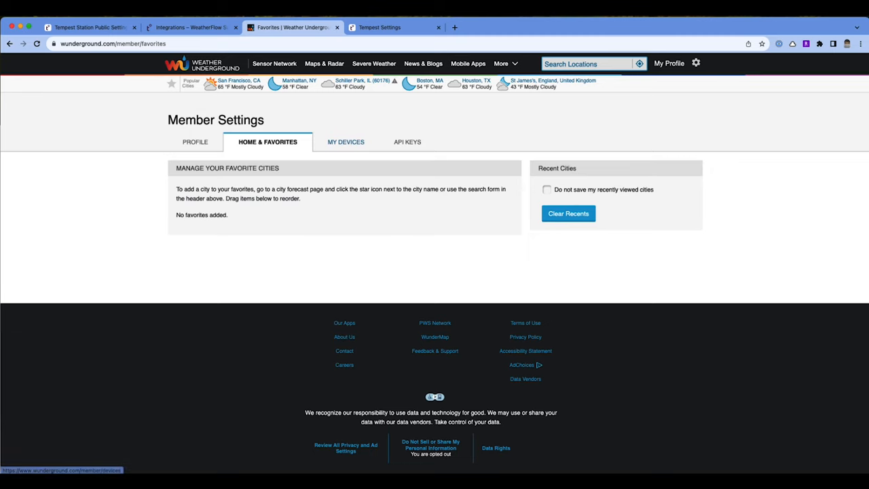
click(346, 142)
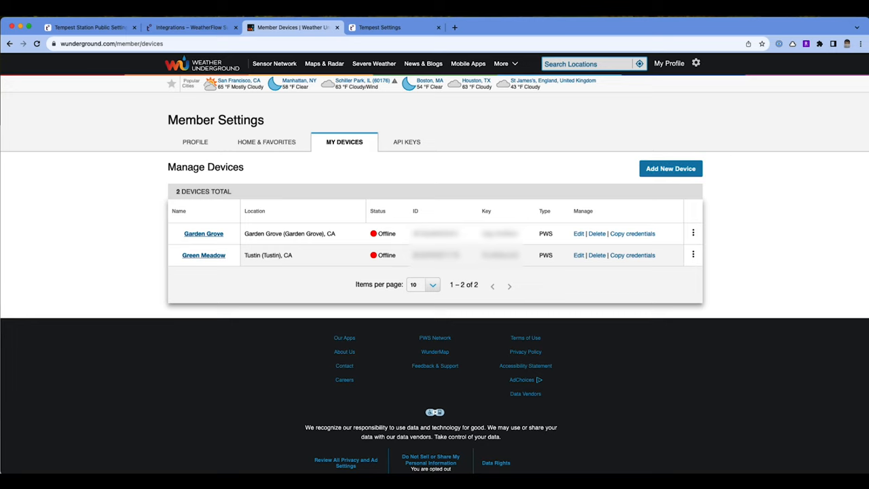
click(670, 168)
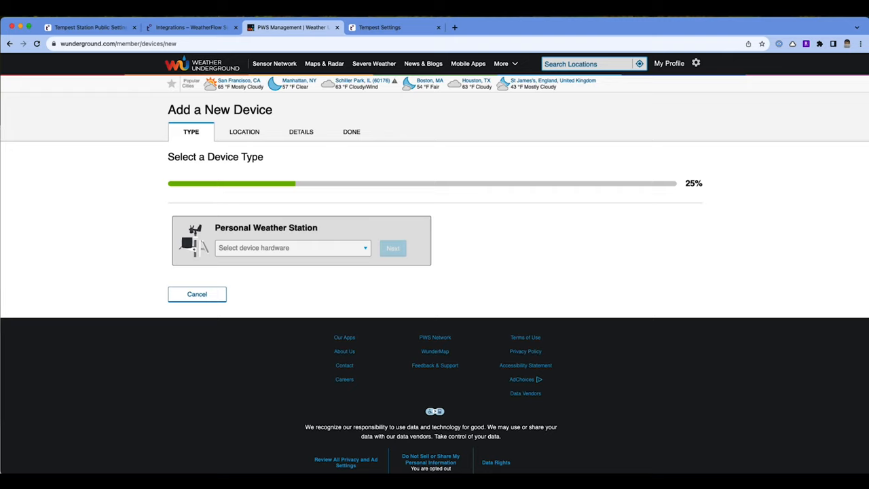
Pick WeatherFlow hardware, reach the location step, then return to Tempest's settings.
click(292, 248)
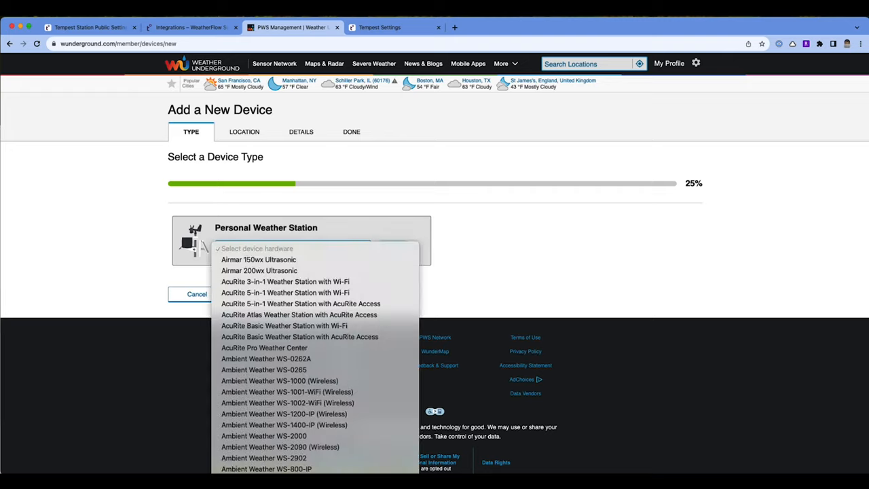
scroll(down, 3)
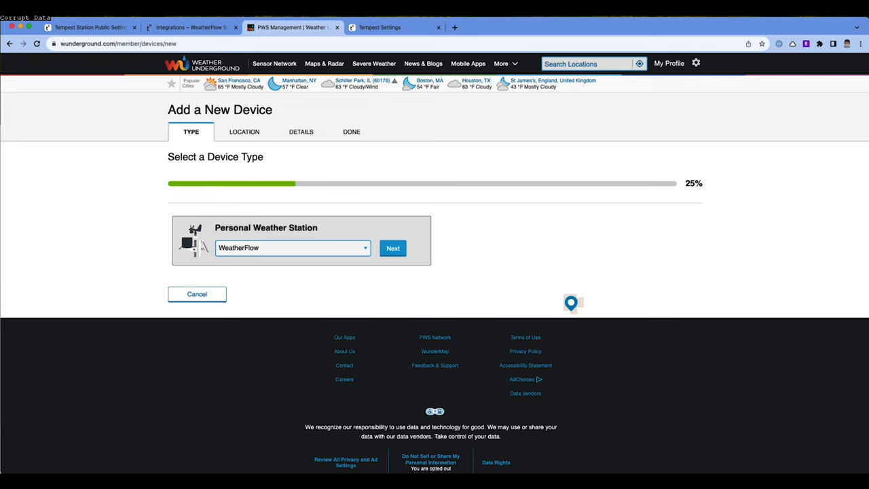
click(392, 247)
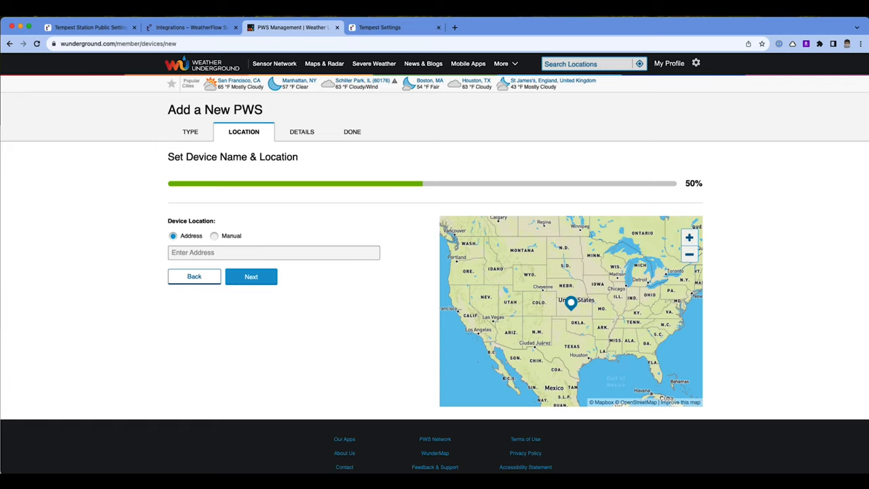
click(251, 276)
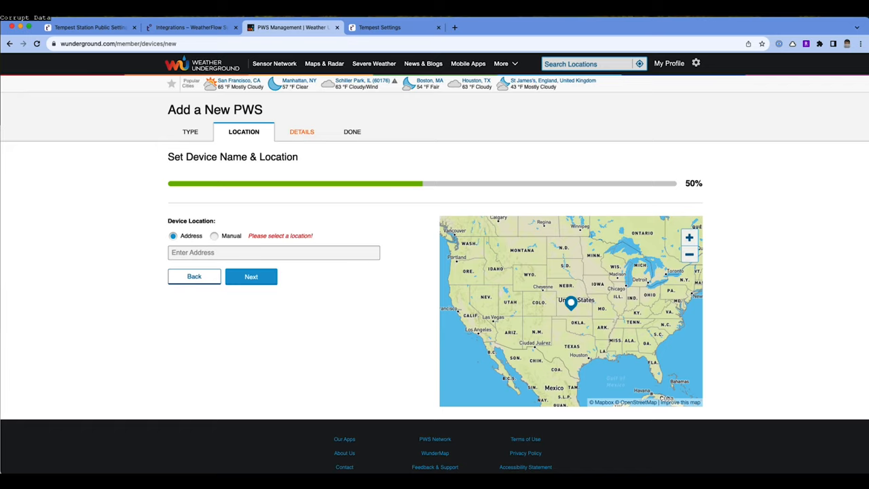
click(194, 276)
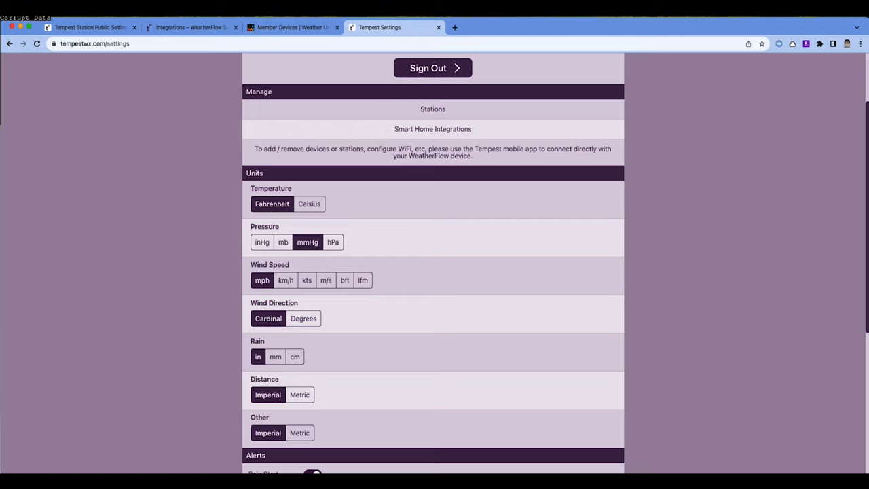
Go to Stations, select the station, and open its Public Data settings.
click(433, 109)
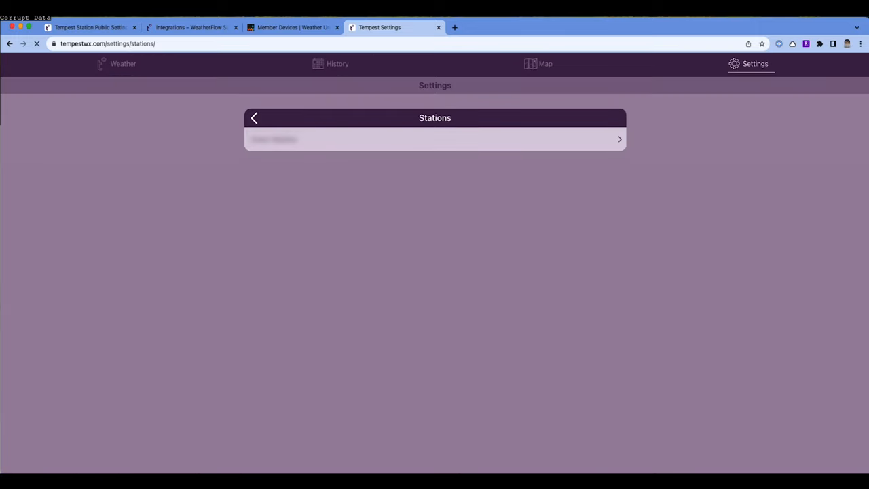
click(434, 139)
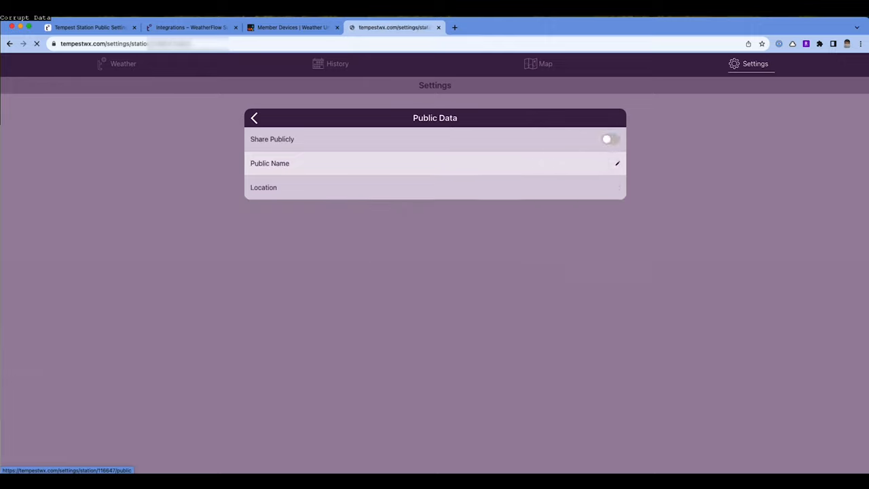
click(607, 140)
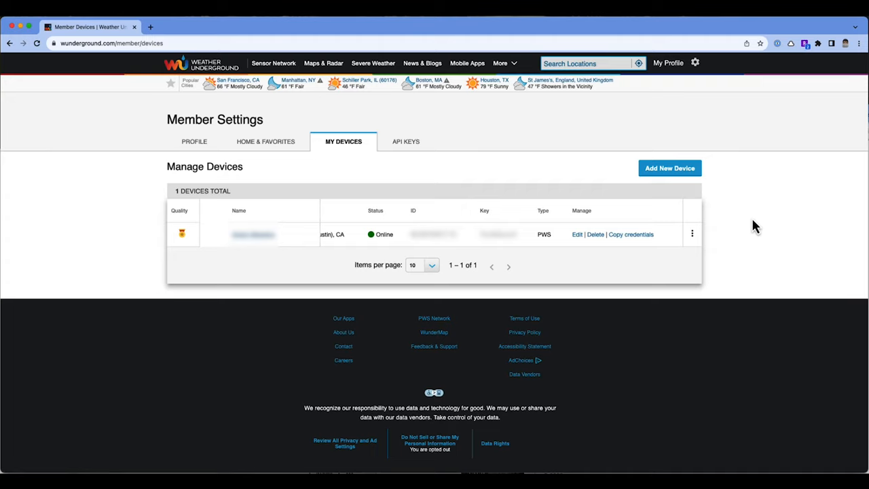
mouse_move(776, 238)
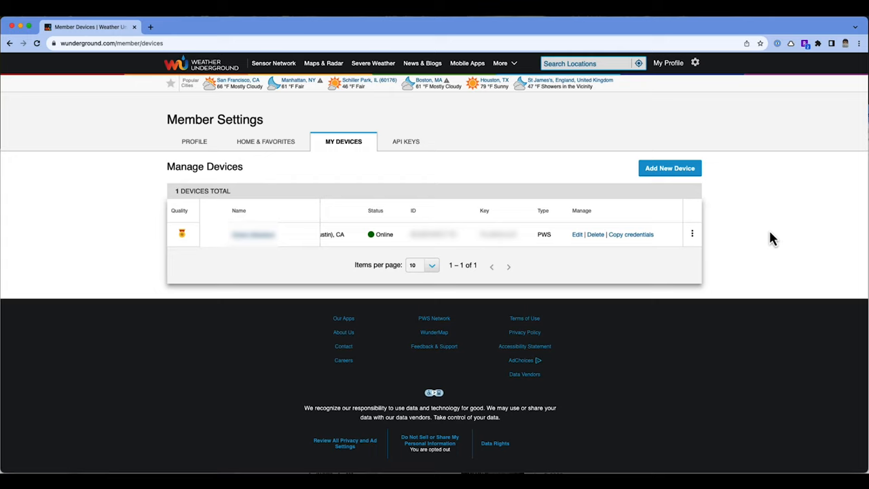
mouse_move(275, 192)
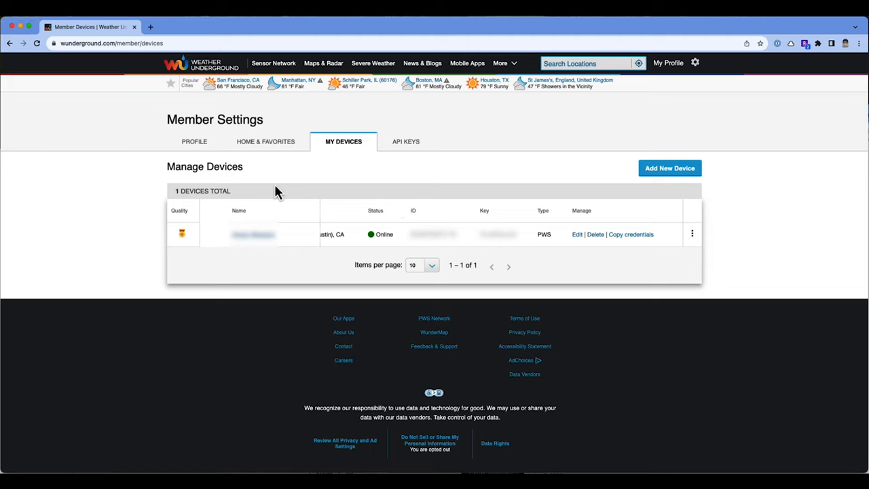
mouse_move(387, 237)
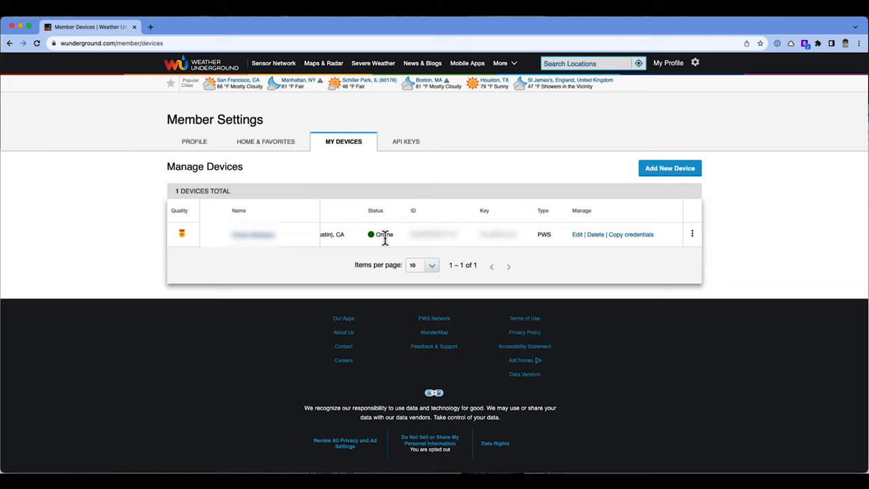
mouse_move(389, 246)
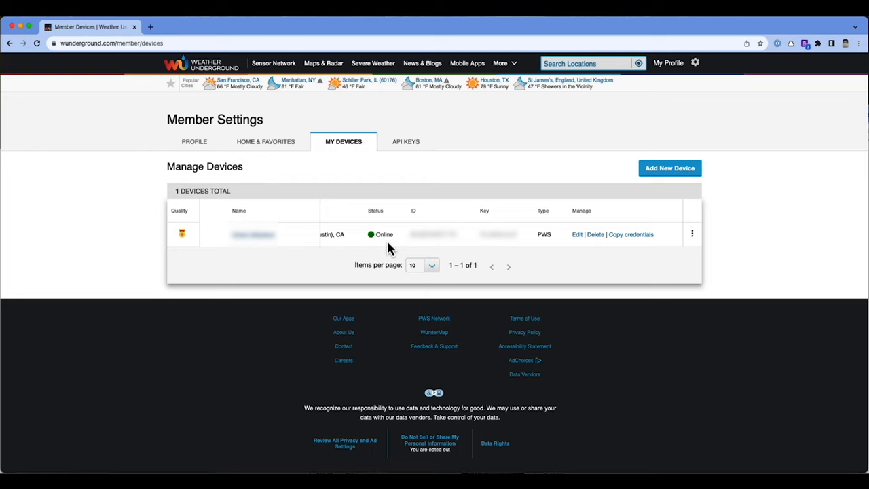
mouse_move(372, 245)
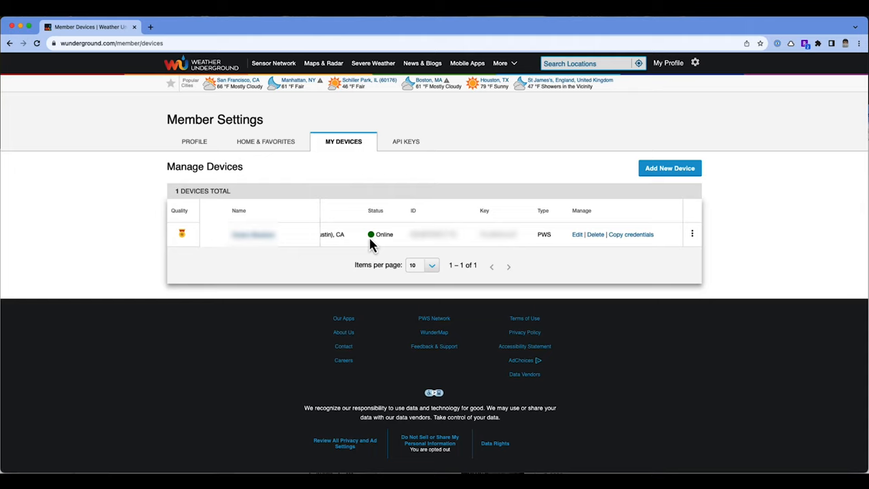
mouse_move(376, 247)
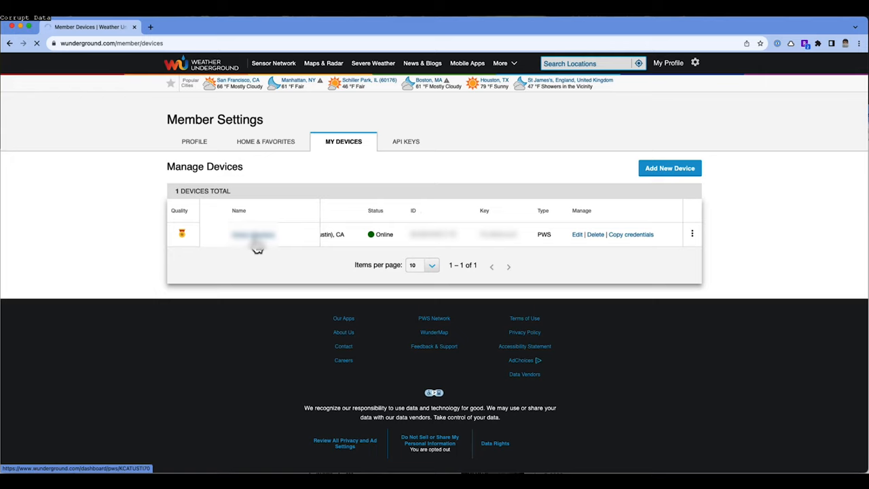
Open the station's PWS dashboard showing 74.1°F, dewpoint 60.3°F and wind 1.8/4.9 mph.
click(253, 234)
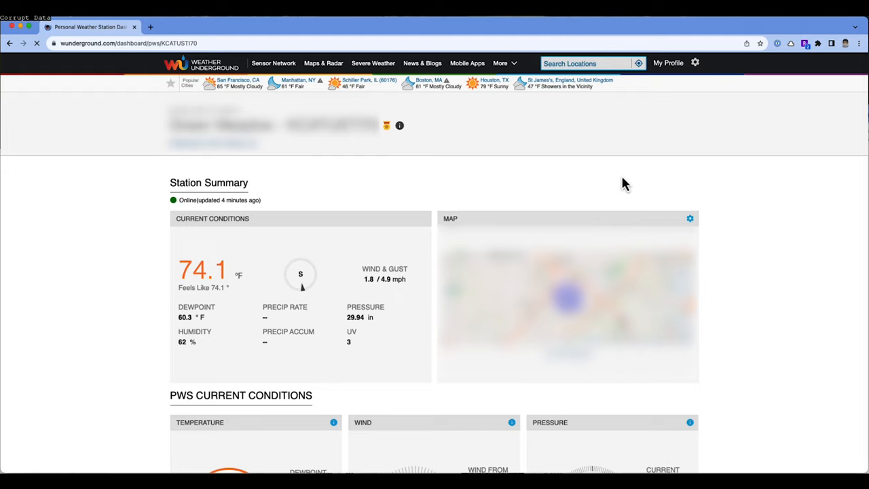
mouse_move(740, 273)
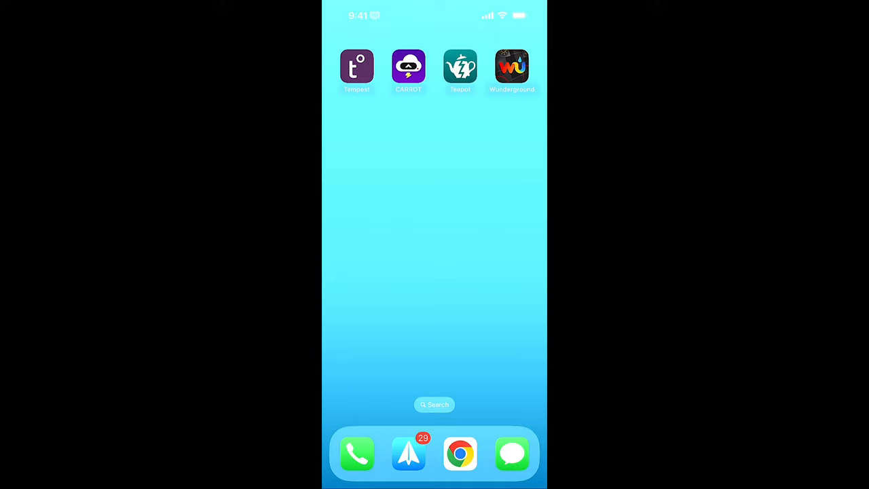
Launch the Wunderground app and bring up location search listing station KCATUSTI35.
click(356, 67)
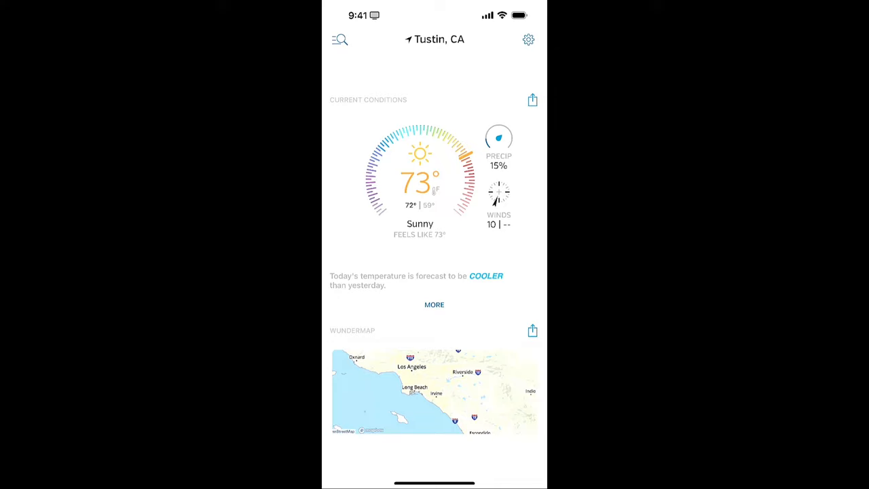
click(340, 39)
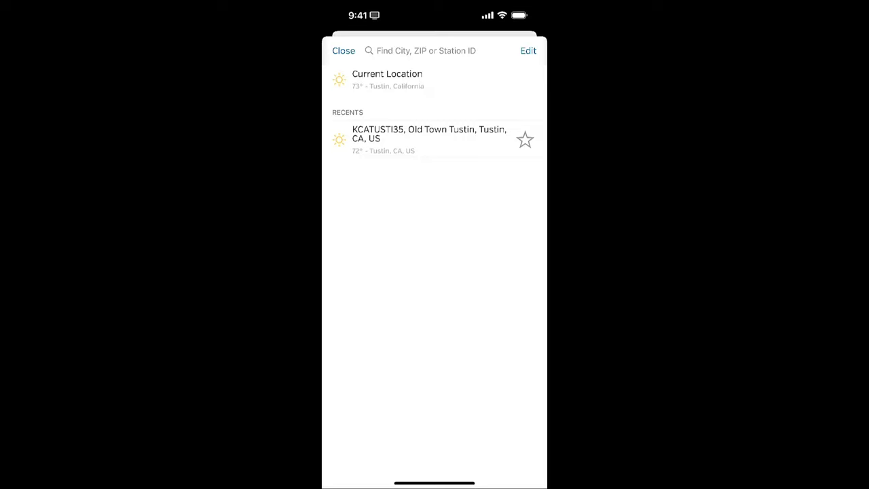
Close search, review Tustin's detailed conditions (58% humidity, 29.95" pressure), then close them.
click(344, 51)
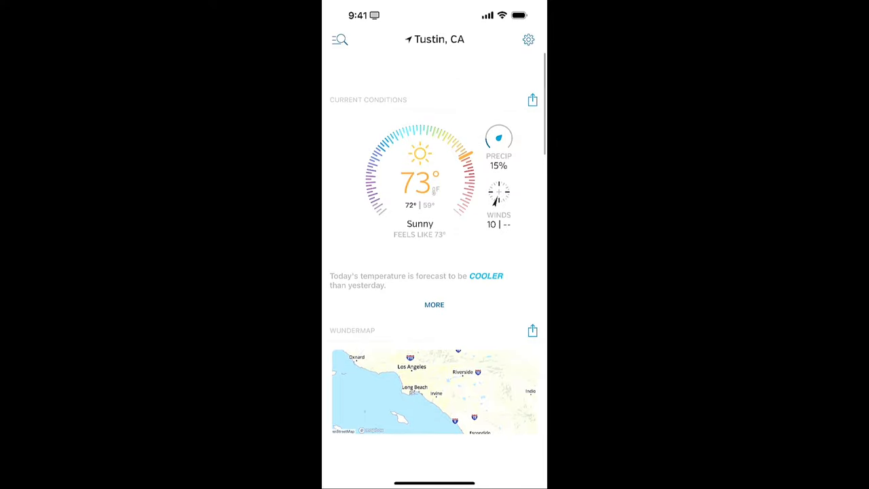
click(433, 304)
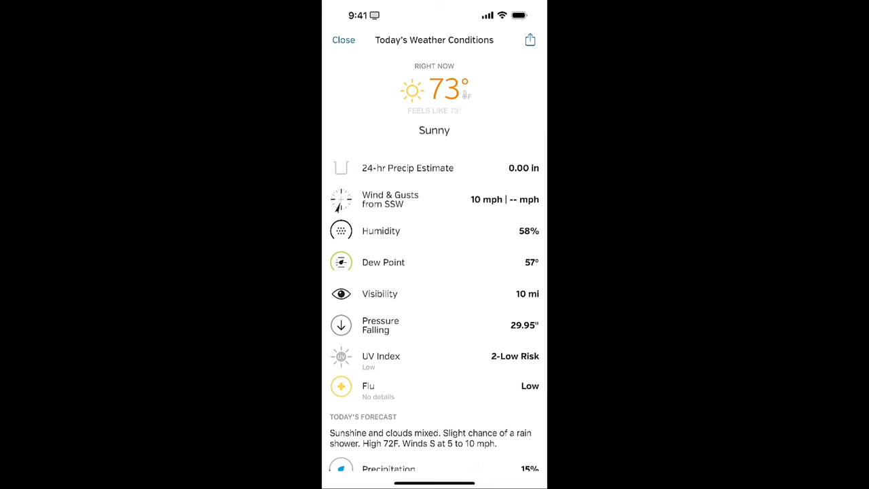
click(343, 40)
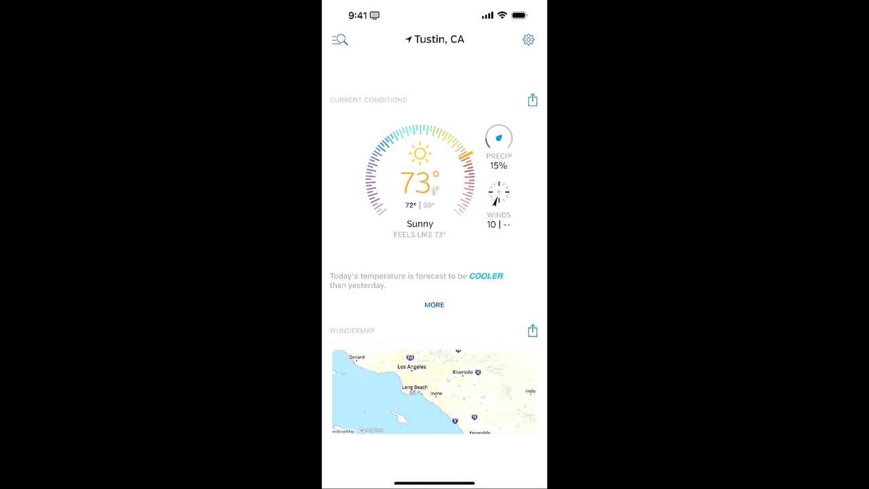